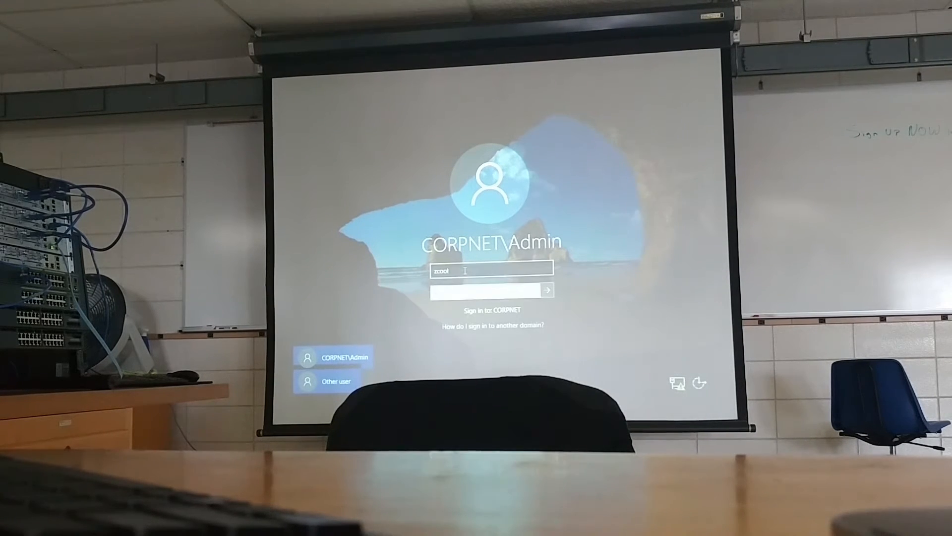
# Sign in to the CORPNET domain as the new Zero Cool user with its password.
pyautogui.write('password')
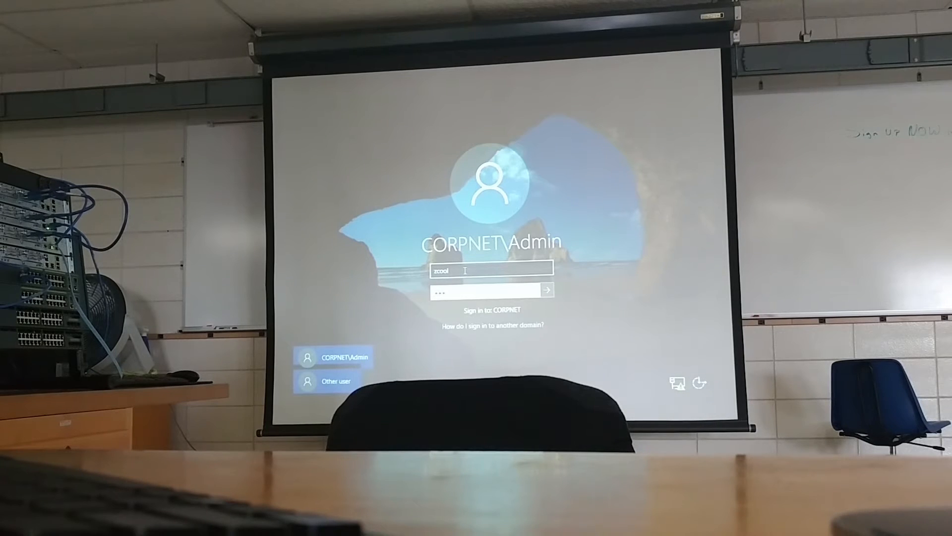
pyautogui.click(337, 380)
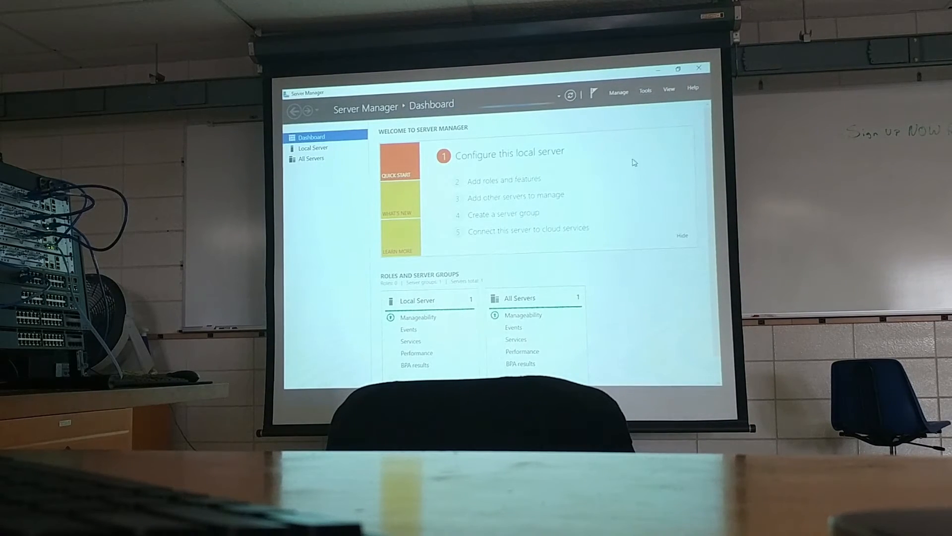
# Launch Active Directory Users and Computers, expand corpnet.com and reach the new user account's actions.
pyautogui.click(645, 91)
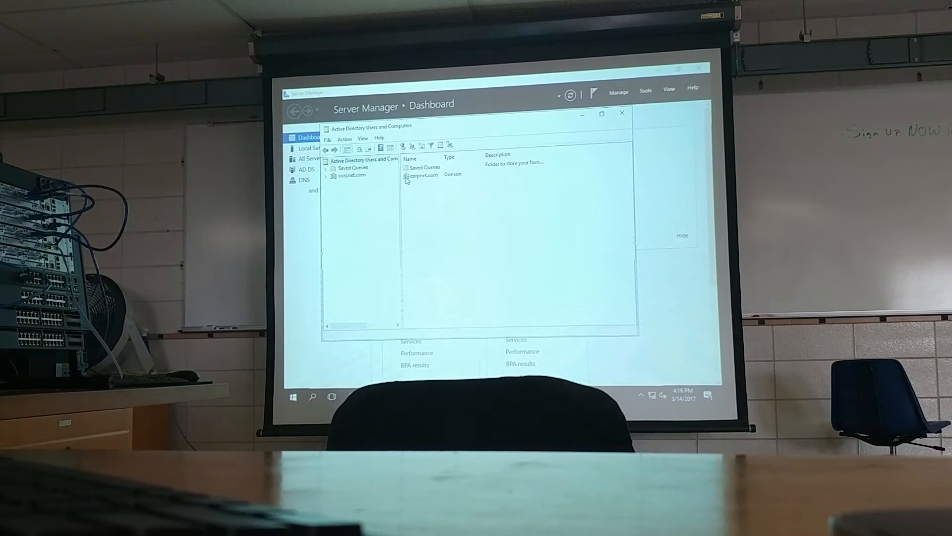
pyautogui.click(326, 175)
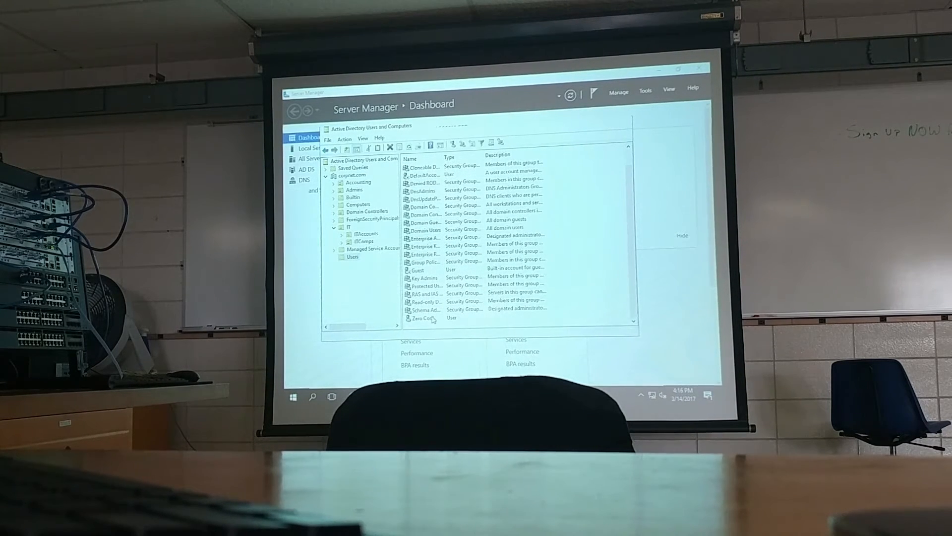
pyautogui.rightClick(425, 318)
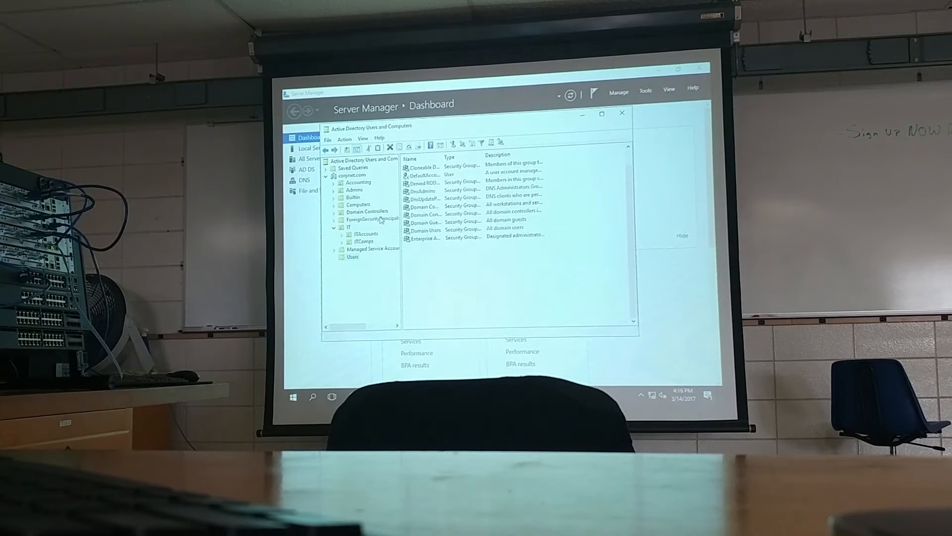
# Enable the disabled Admin account in the Admins OU and confirm the prompt.
pyautogui.click(354, 189)
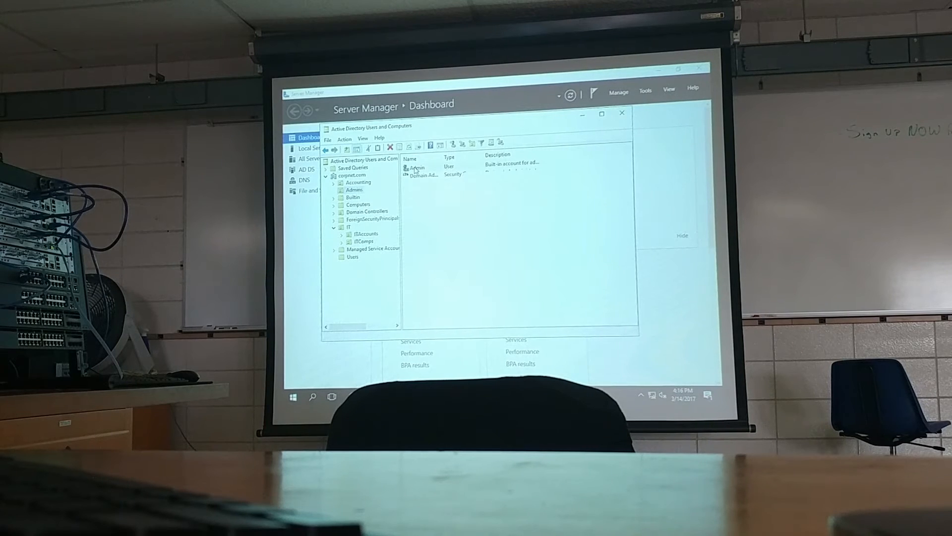
pyautogui.rightClick(417, 166)
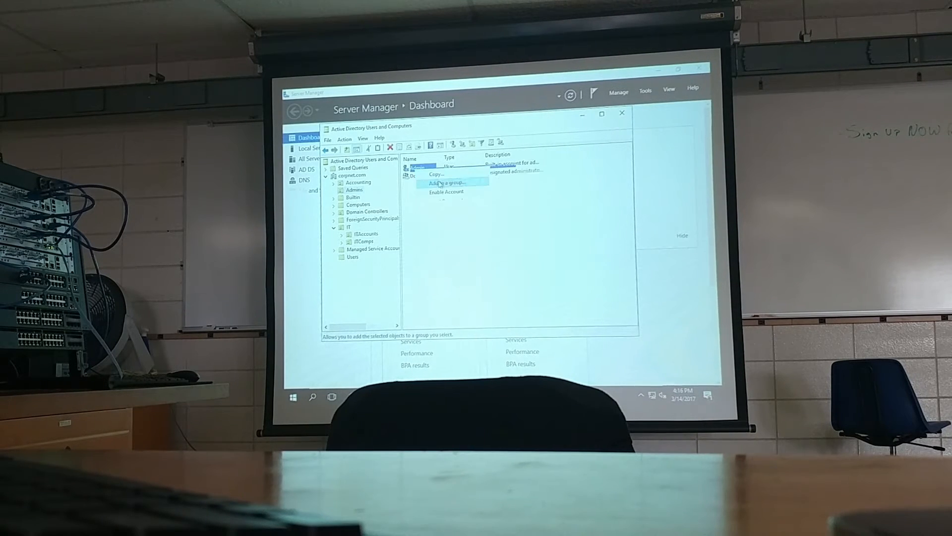
pyautogui.click(445, 191)
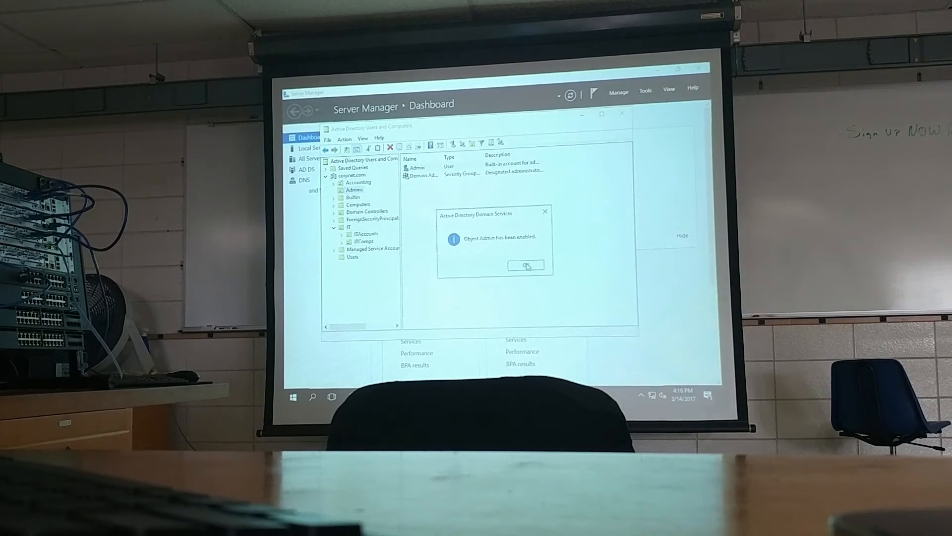
pyautogui.click(525, 266)
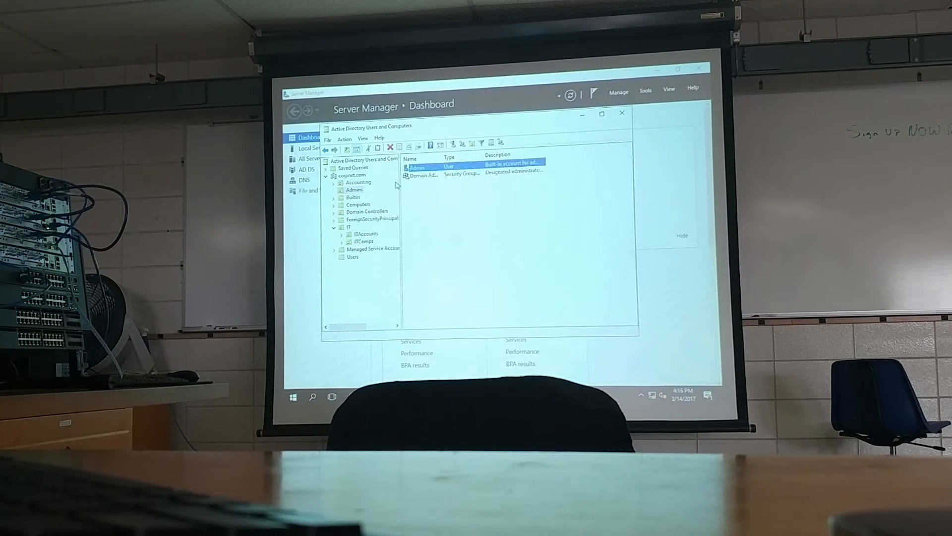
pyautogui.rightClick(424, 174)
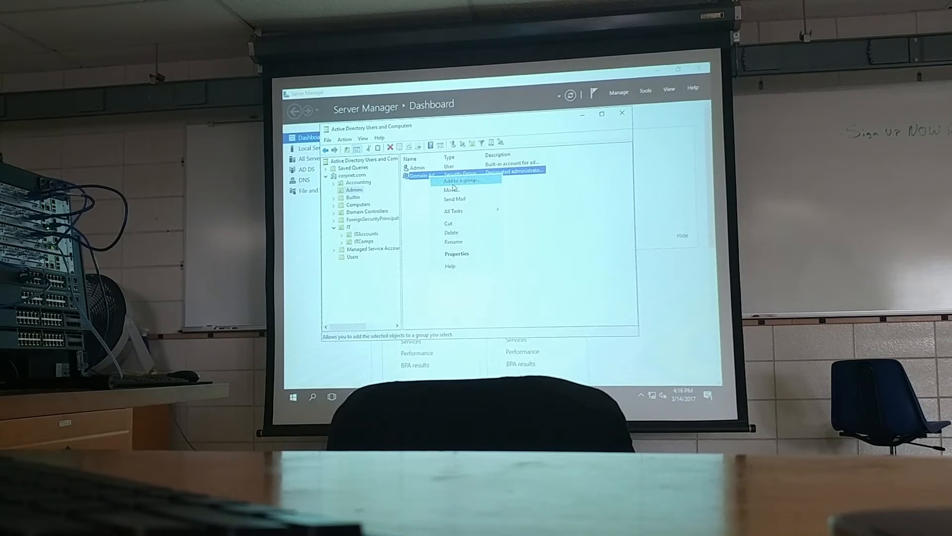
# View the Domain Admins group's Members list showing Zero Cool.
pyautogui.click(456, 253)
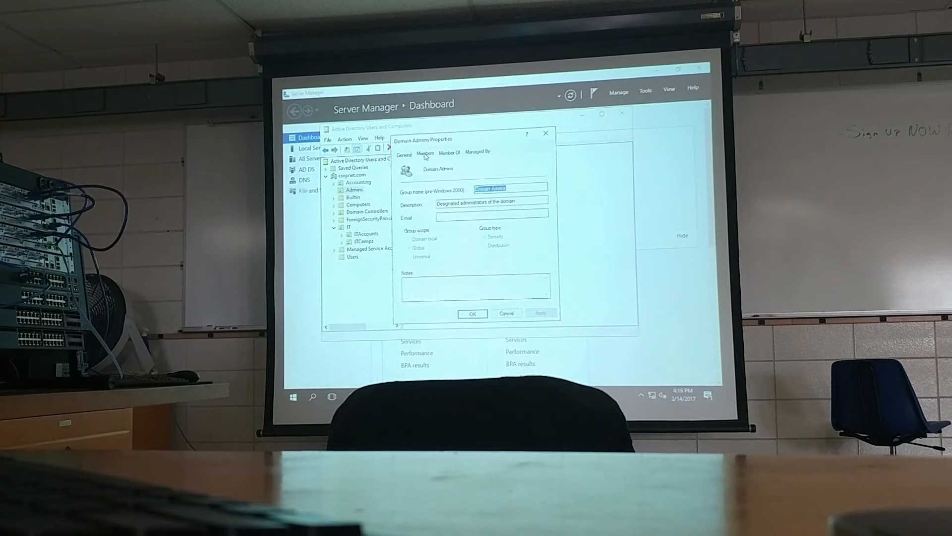
pyautogui.click(425, 153)
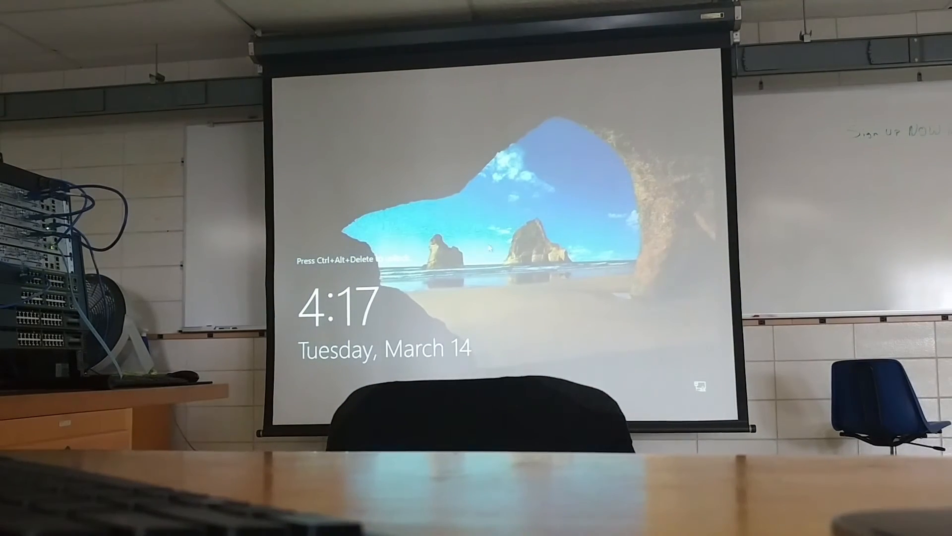
# Unlock the server from the lock screen with Ctrl+Alt+Delete to sign back in.
pyautogui.press('ctrl+alt+delete')
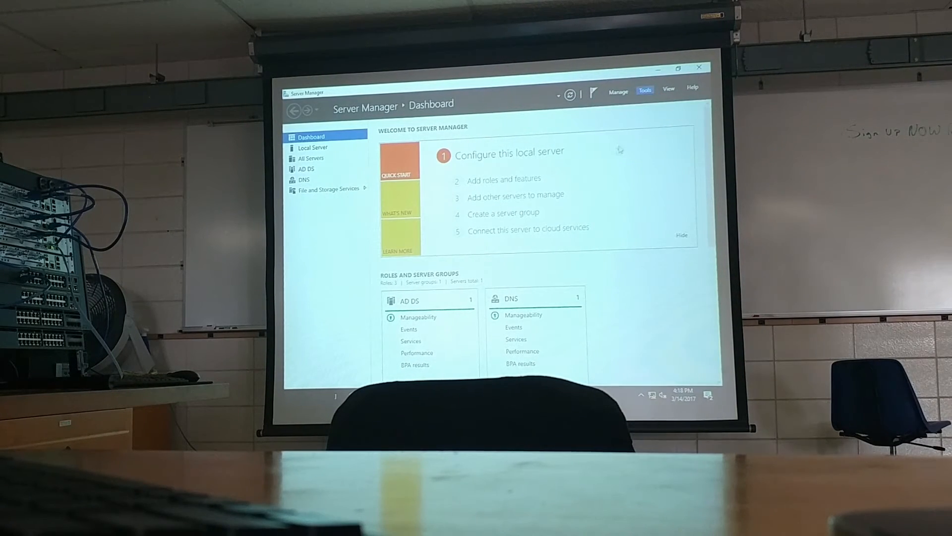
pyautogui.moveTo(613, 206)
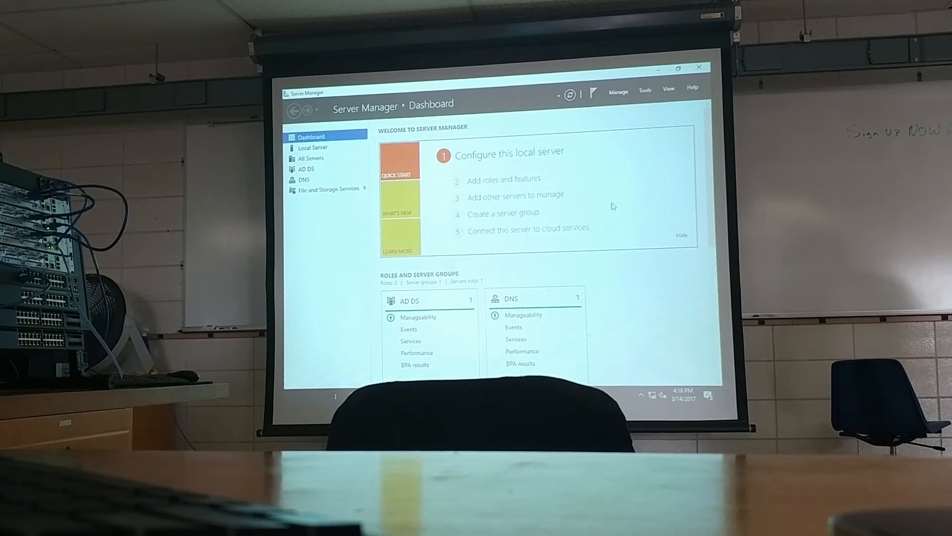
pyautogui.moveTo(603, 208)
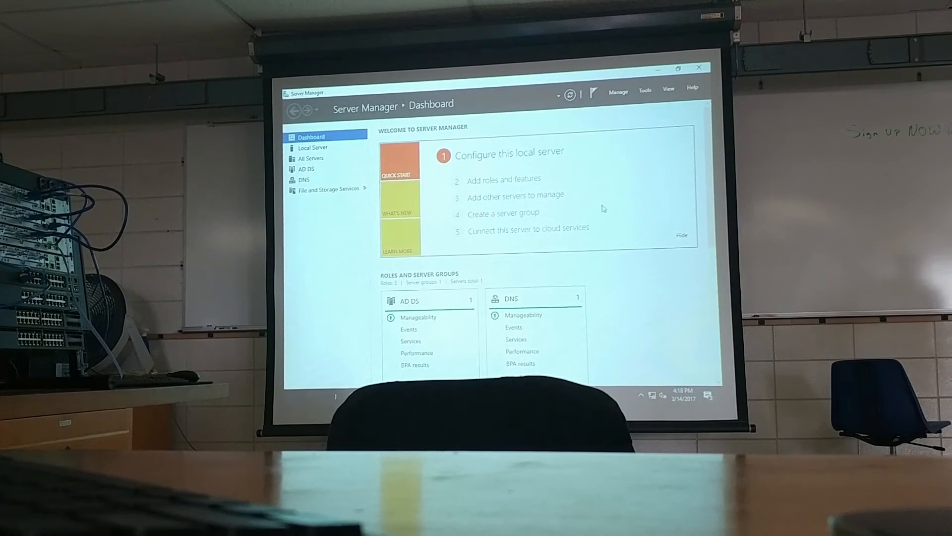